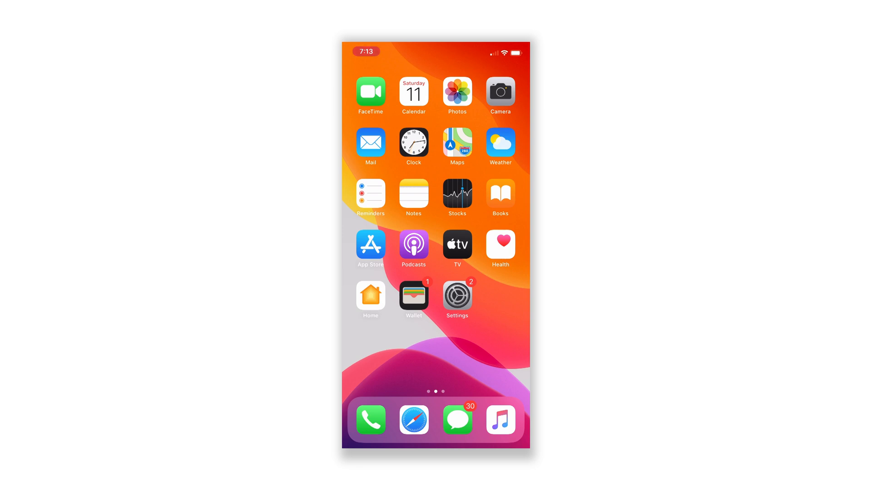
Reach the Safari page in Settings after scrolling through the settings list
{"action": "left_click", "coordinate": [414, 420]}
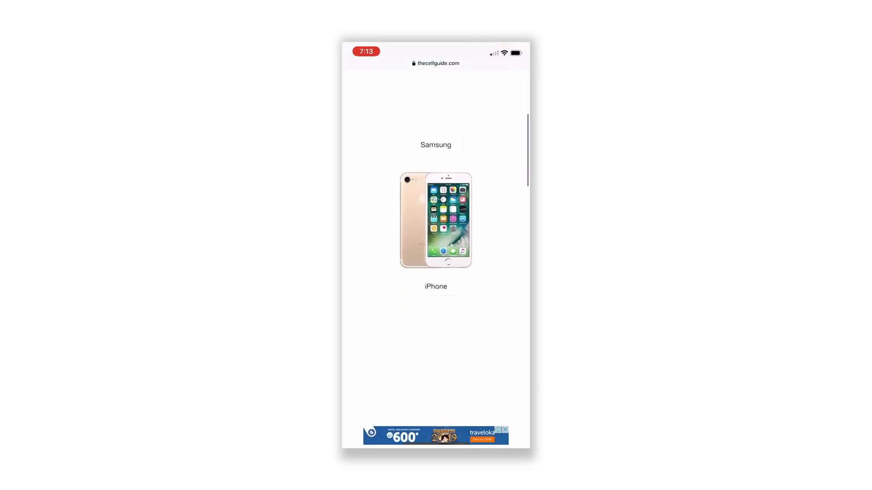
{"action": "scroll", "scroll_direction": "down", "scroll_amount": 3}
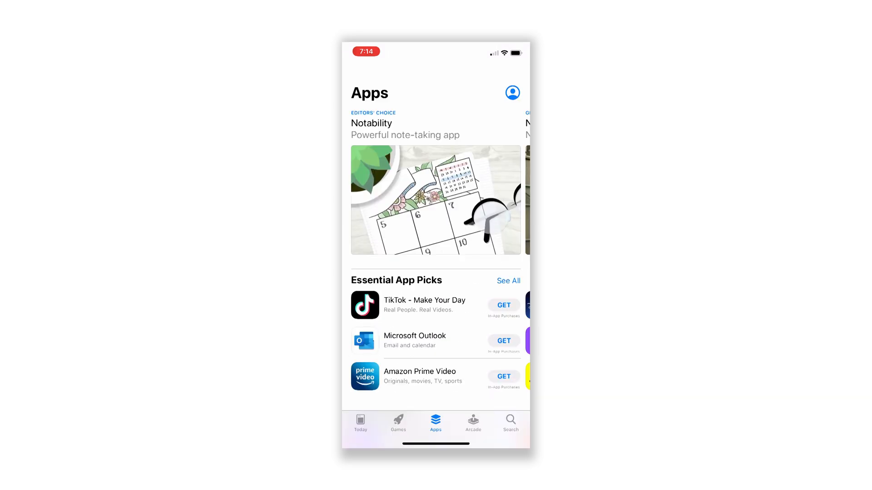
{"action": "scroll", "scroll_direction": "down", "scroll_amount": 3}
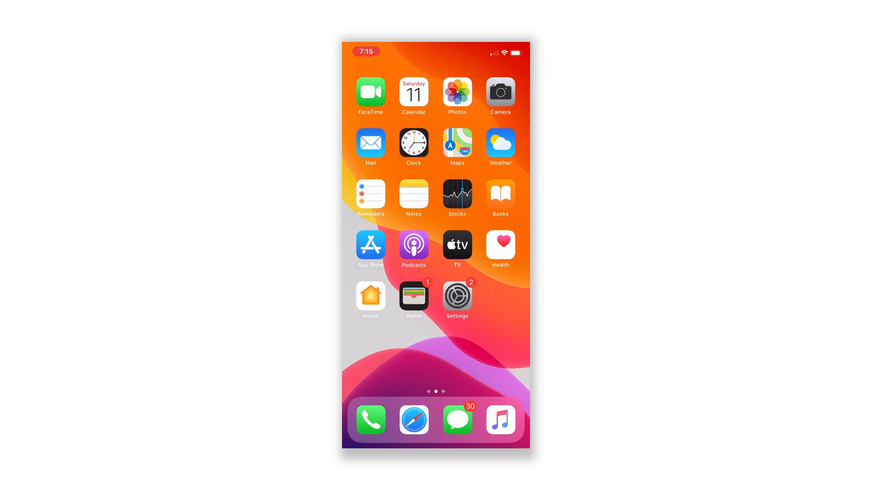
{"action": "left_click", "coordinate": [457, 299]}
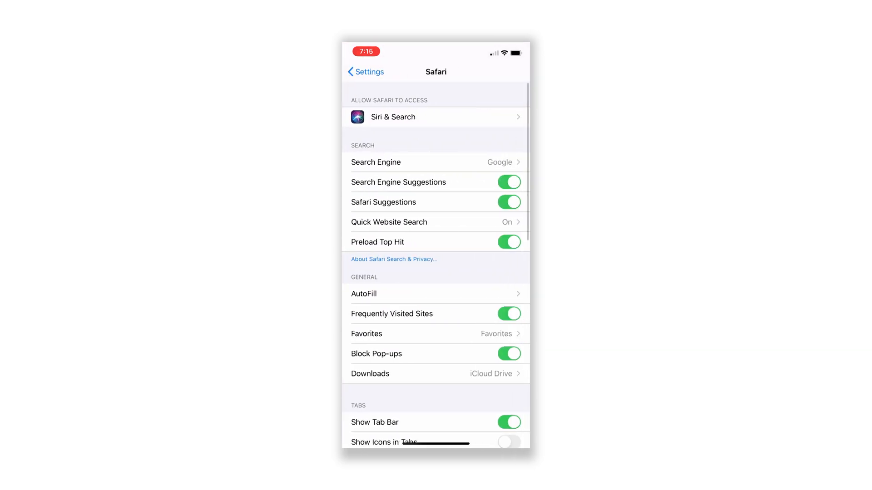
Clear Safari's history and website data, confirming the wipe of history, cookies and browsing data
{"action": "scroll", "scroll_direction": "down", "scroll_amount": 3}
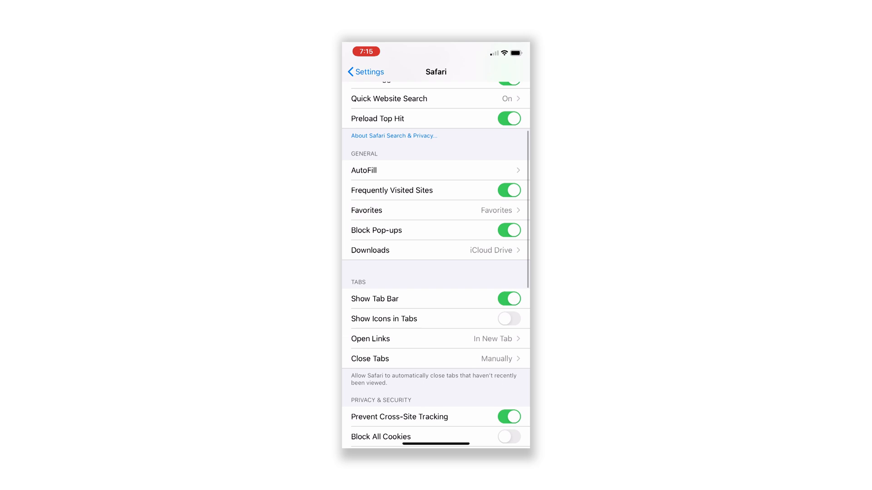
{"action": "scroll", "scroll_direction": "down", "scroll_amount": 3}
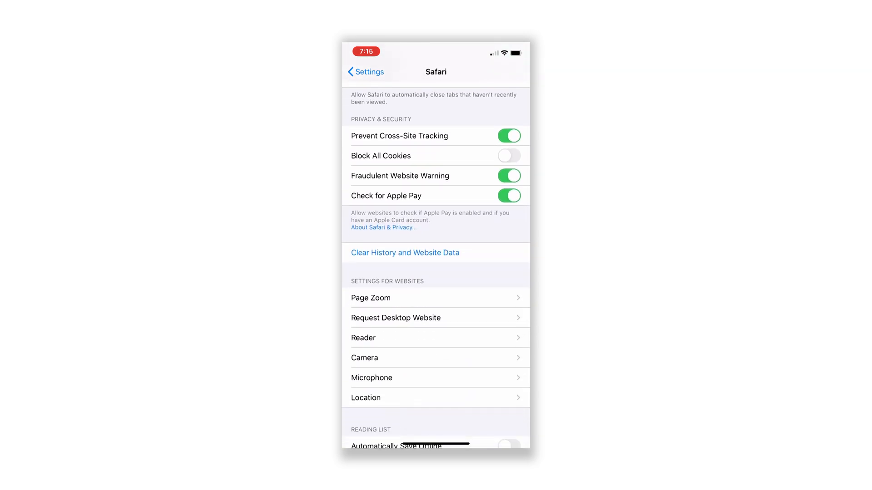
{"action": "left_click", "coordinate": [404, 252]}
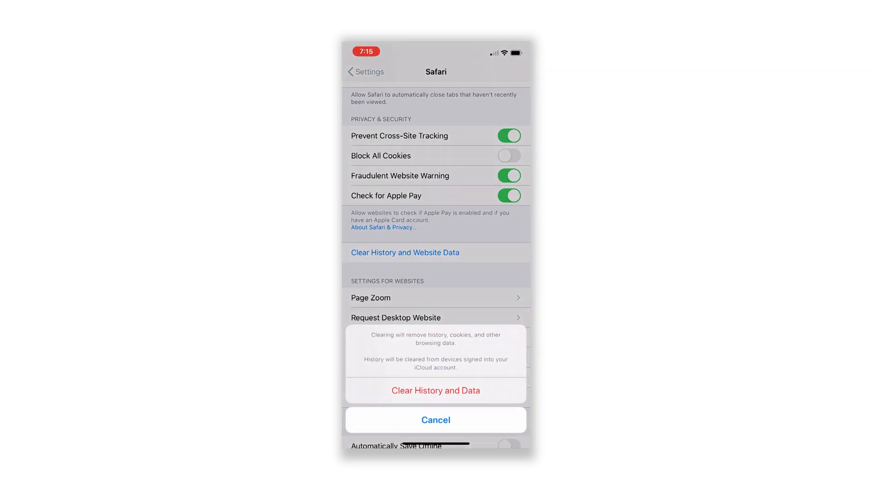
{"action": "left_click", "coordinate": [435, 420]}
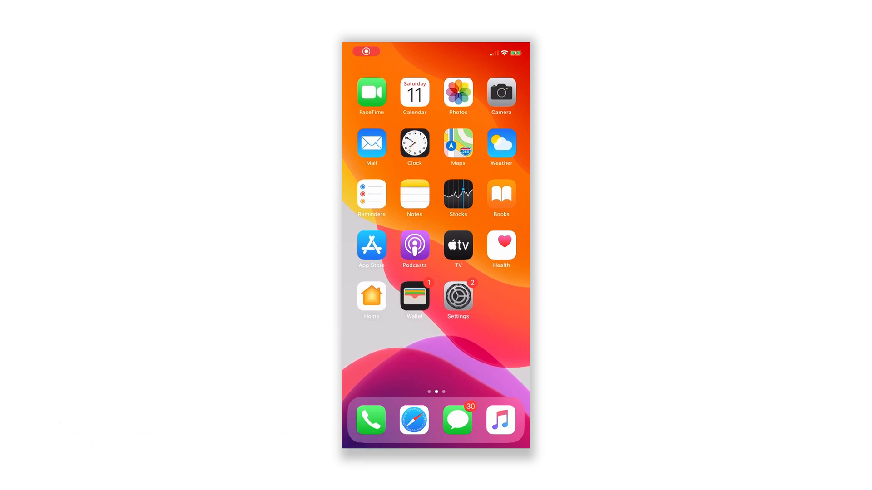
Browse the App Store's Apps tab, then return Home and swipe to the page with Files, Gmail and TikTok
{"action": "left_click", "coordinate": [371, 245]}
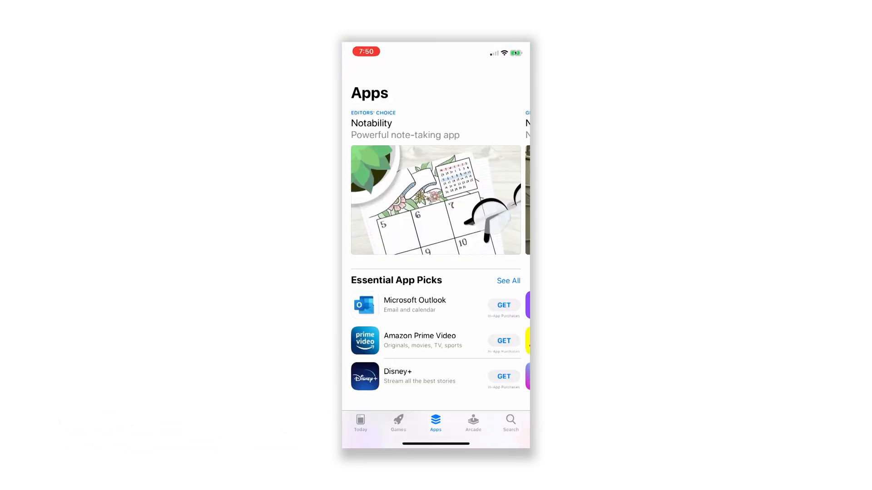
{"action": "left_click", "coordinate": [512, 93]}
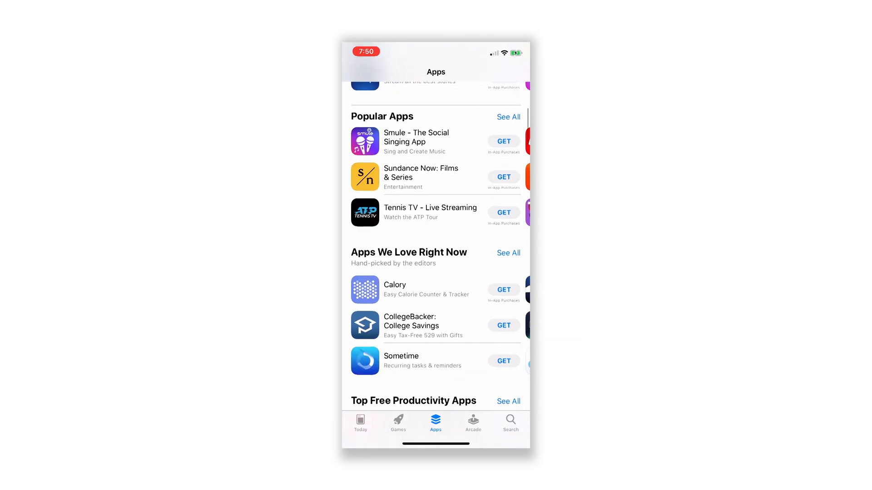
{"action": "key", "text": "home"}
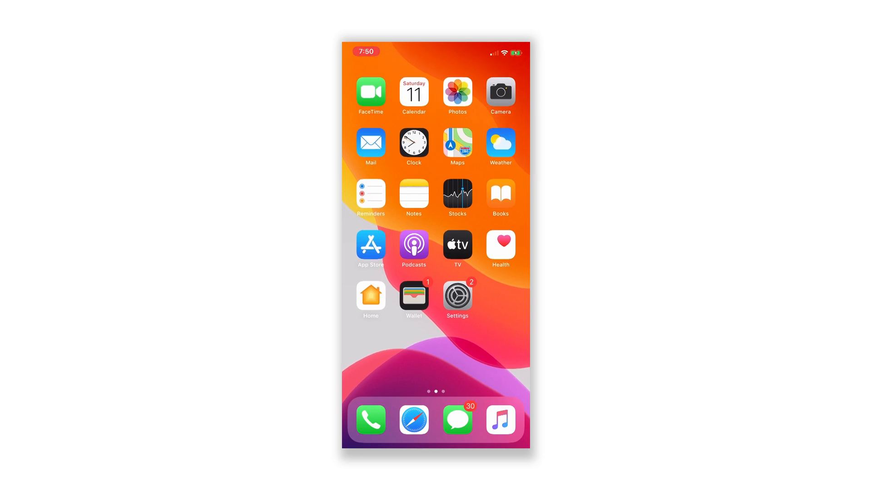
{"action": "scroll", "scroll_direction": "left", "scroll_amount": 3}
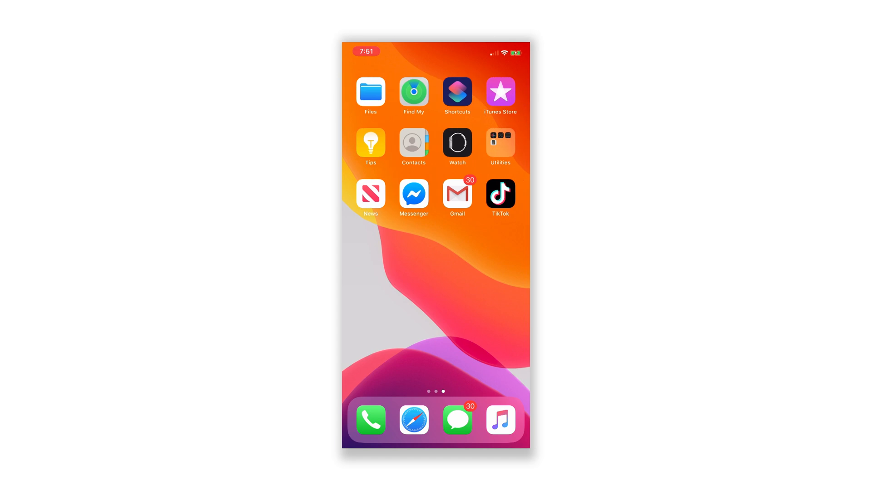